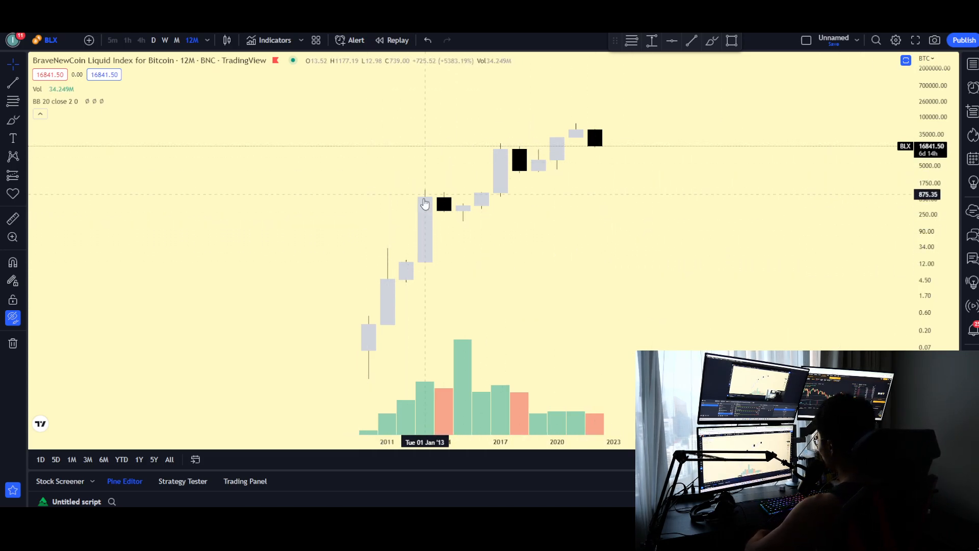
{"action": "mouse_move", "coordinate": [546, 169]}
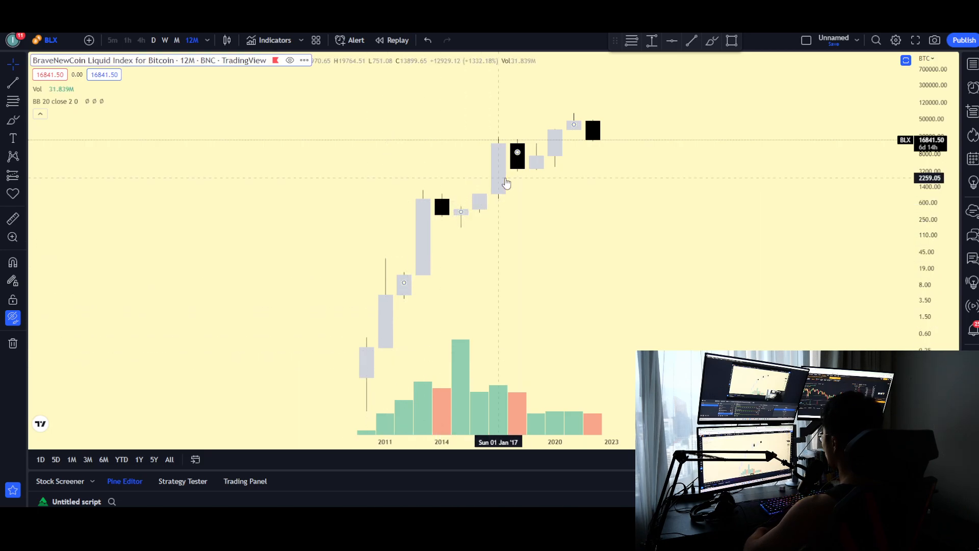
{"action": "mouse_move", "coordinate": [642, 115]}
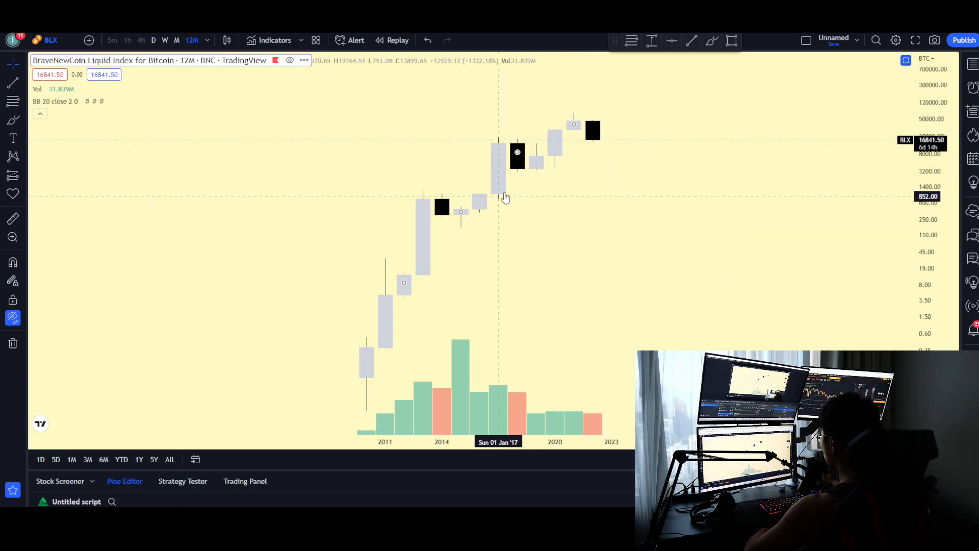
{"action": "mouse_move", "coordinate": [436, 242]}
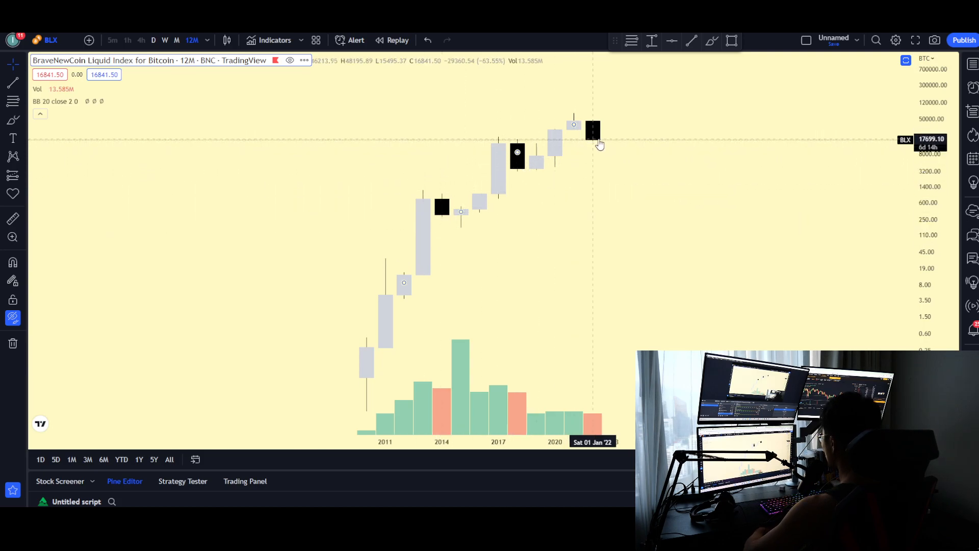
{"action": "mouse_move", "coordinate": [541, 331]}
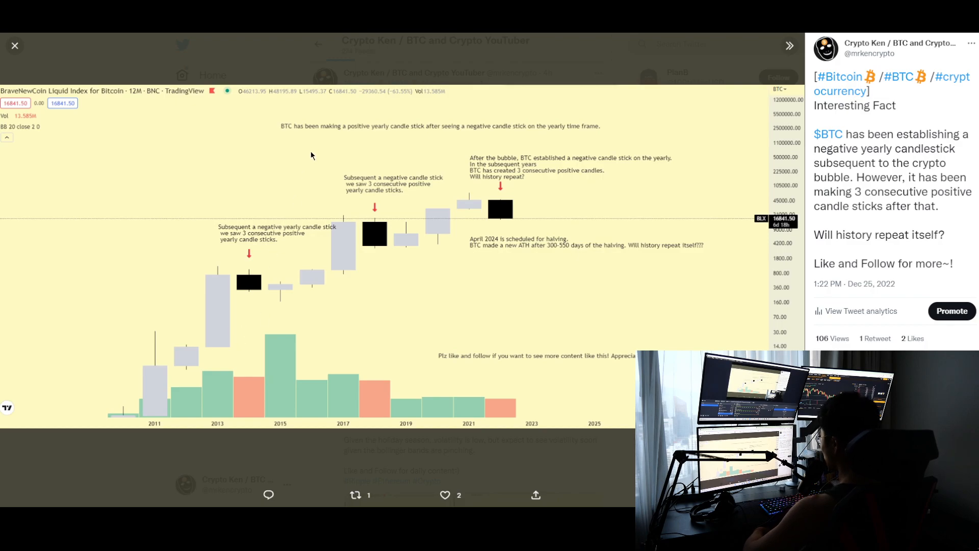
{"action": "mouse_move", "coordinate": [403, 134]}
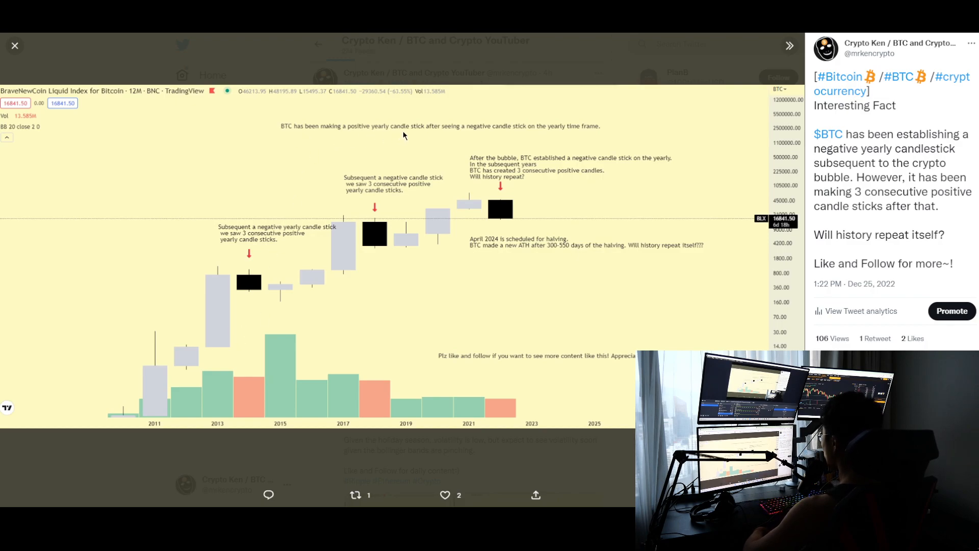
{"action": "mouse_move", "coordinate": [473, 130]}
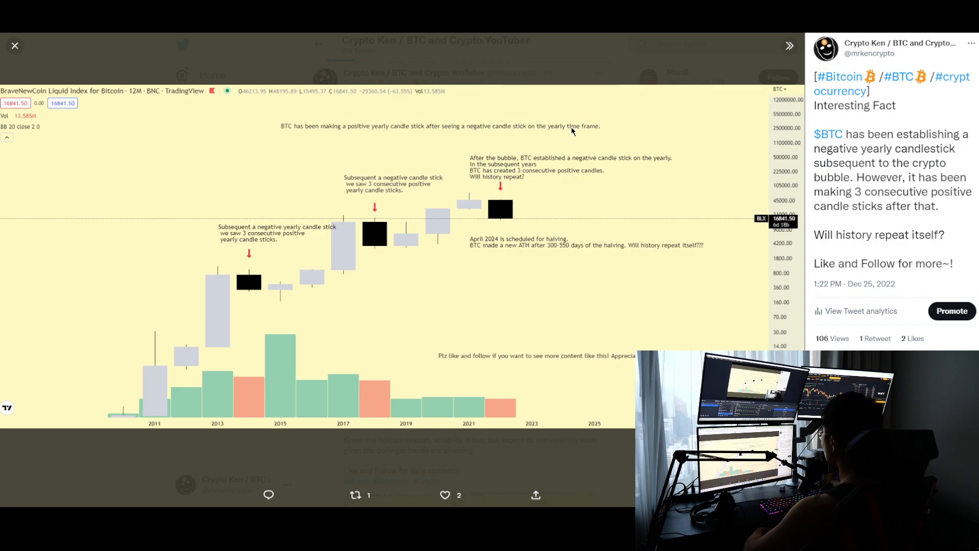
Return from the tweet's chart image to the yearly Bitcoin candle chart.
{"action": "left_click", "coordinate": [15, 45]}
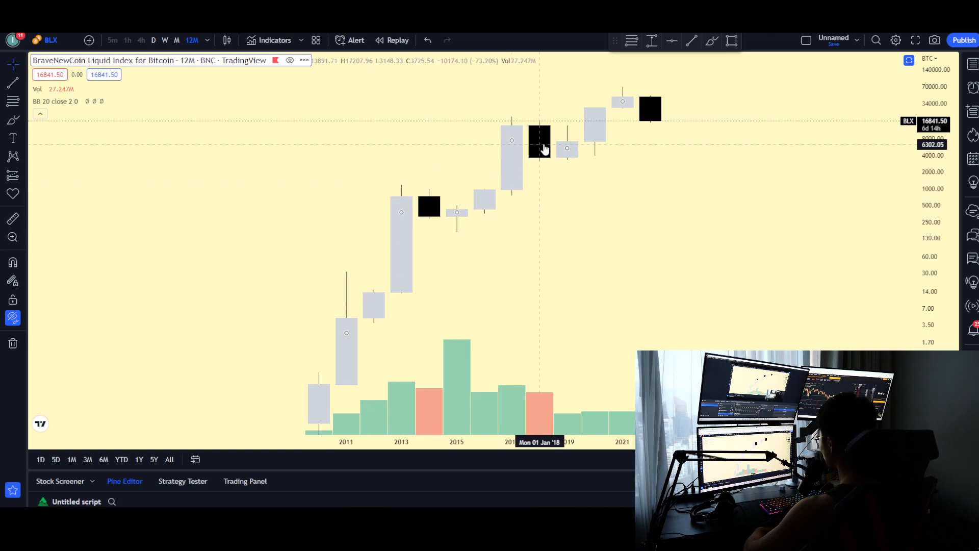
{"action": "mouse_move", "coordinate": [390, 237]}
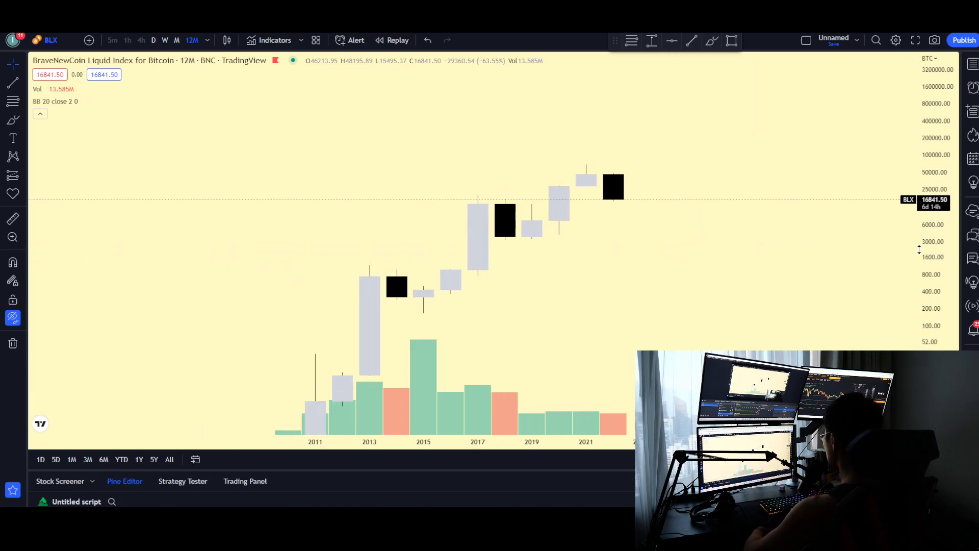
{"action": "mouse_move", "coordinate": [637, 178]}
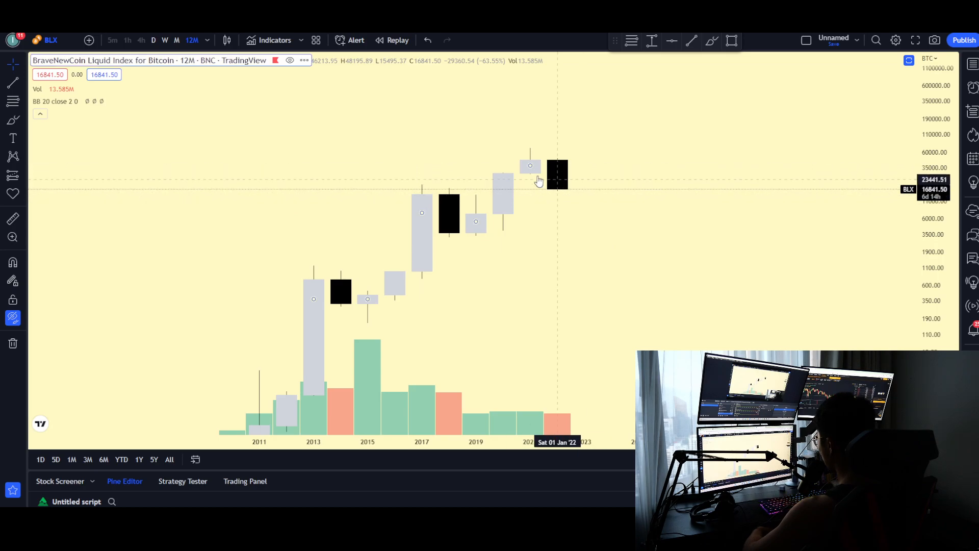
{"action": "mouse_move", "coordinate": [565, 195]}
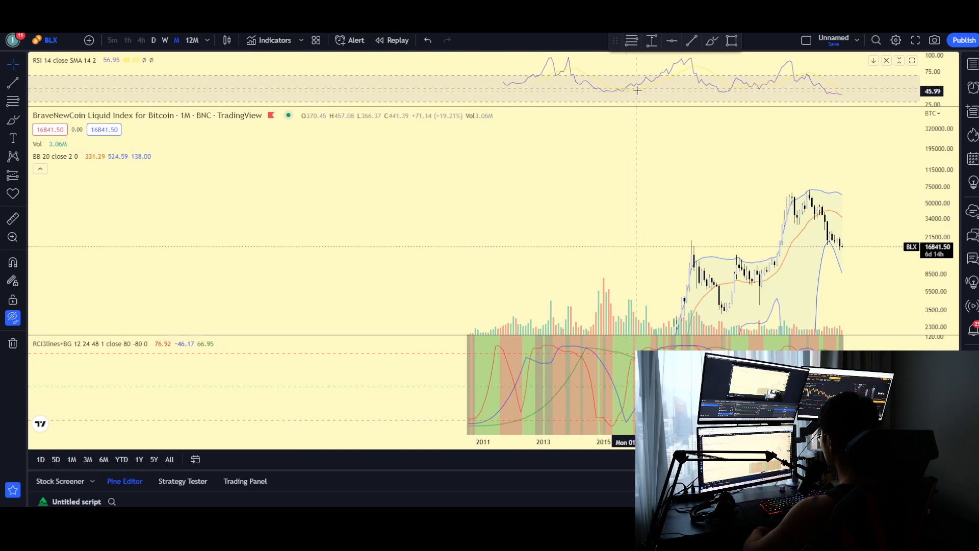
{"action": "mouse_move", "coordinate": [743, 139]}
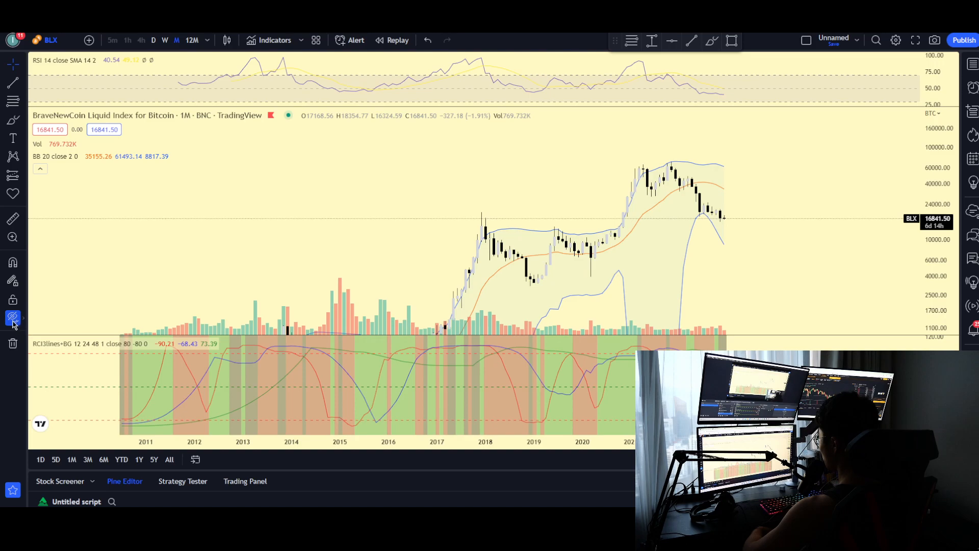
Load the monthly Bitcoin layout with RSI, Bollinger Bands and RCI3lines panes.
{"action": "left_click", "coordinate": [12, 317]}
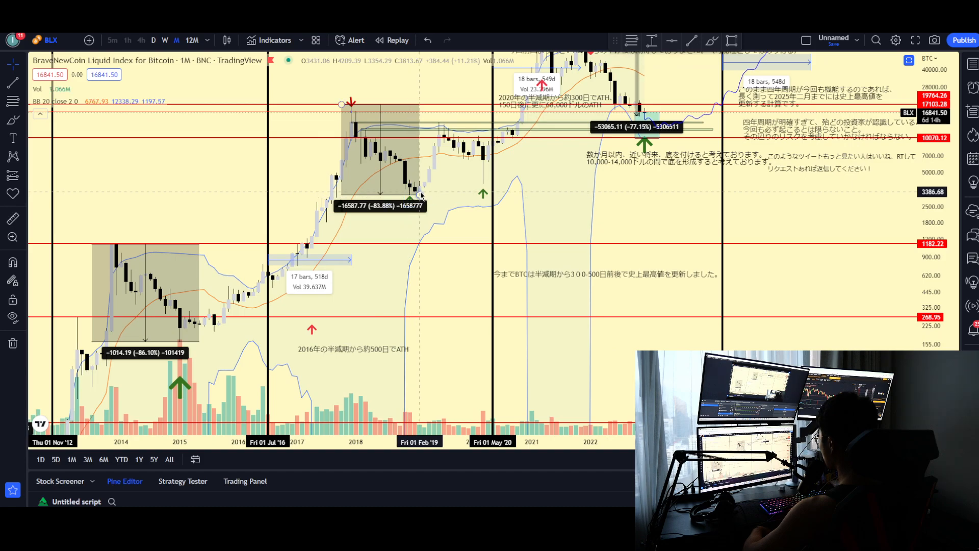
{"action": "left_click", "coordinate": [153, 40]}
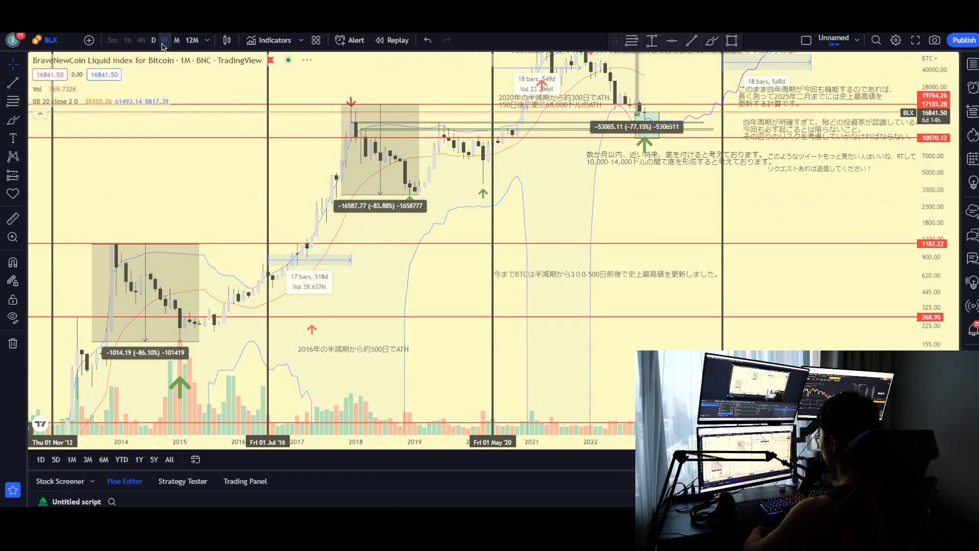
{"action": "left_click", "coordinate": [165, 40]}
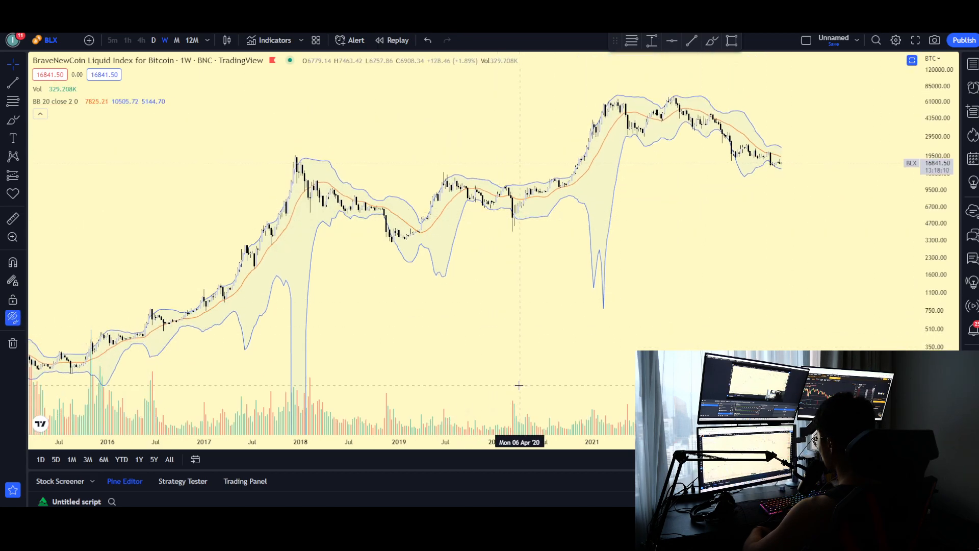
{"action": "mouse_move", "coordinate": [384, 348]}
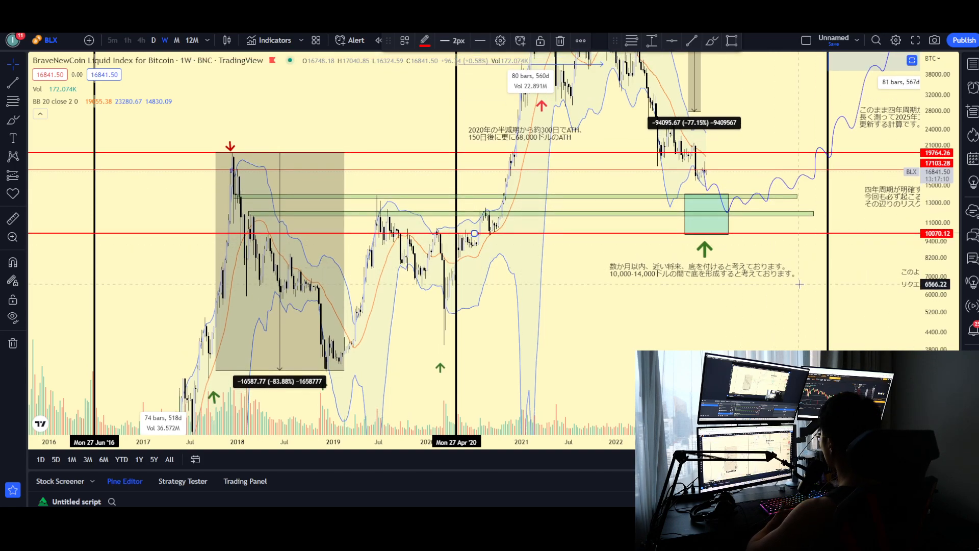
{"action": "mouse_move", "coordinate": [798, 325]}
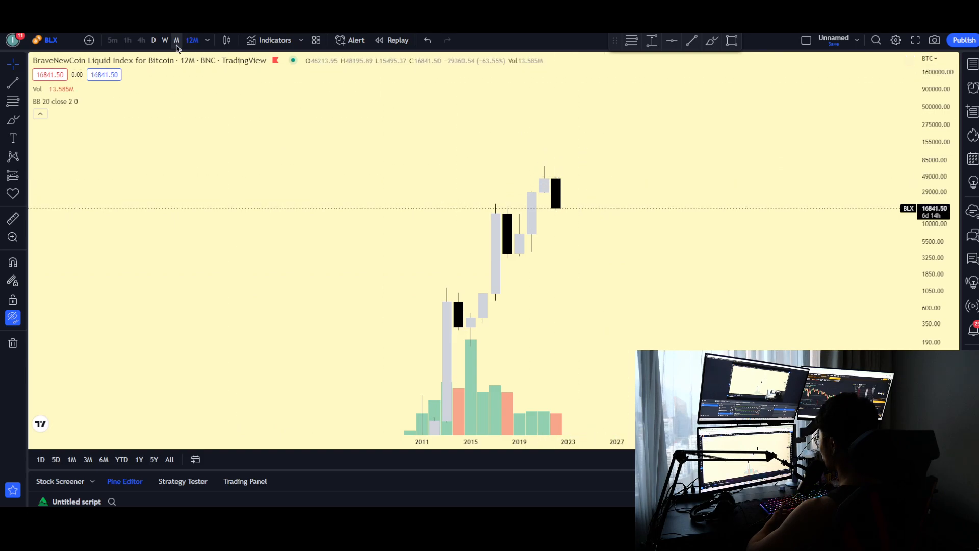
{"action": "mouse_move", "coordinate": [621, 214]}
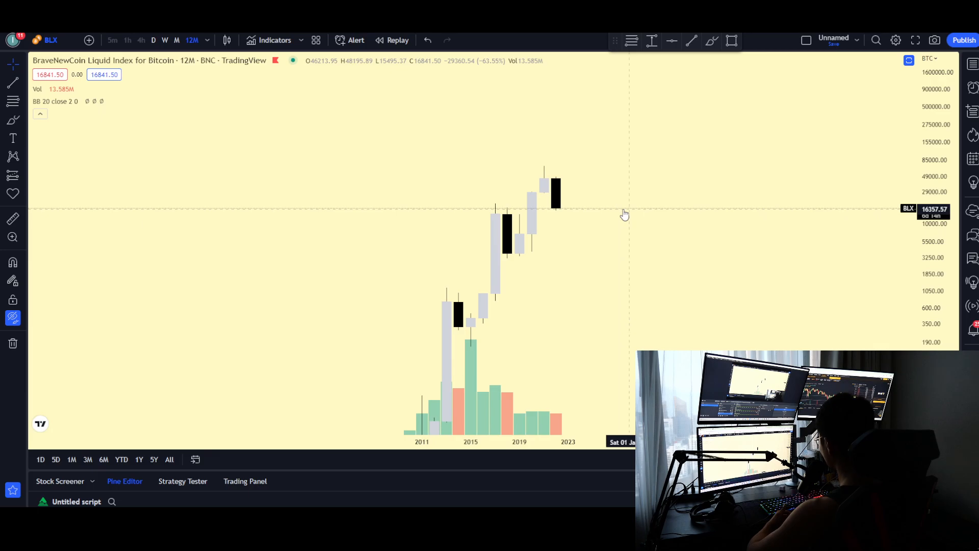
Switch the Bitcoin chart to the 12M interval for yearly candles.
{"action": "left_click", "coordinate": [177, 39]}
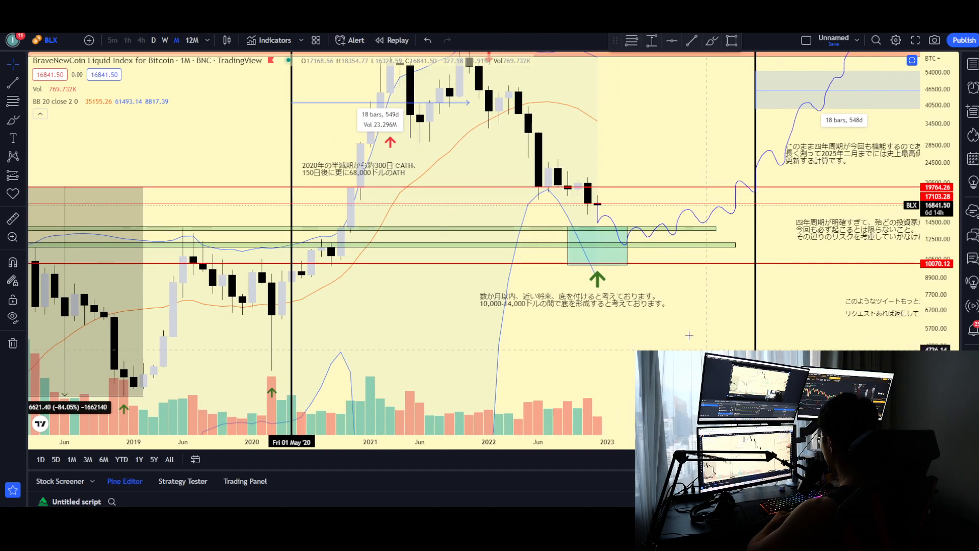
Load the BLX BraveNewCoin Liquid Index on yearly candles and scroll the view.
{"action": "left_click", "coordinate": [192, 39]}
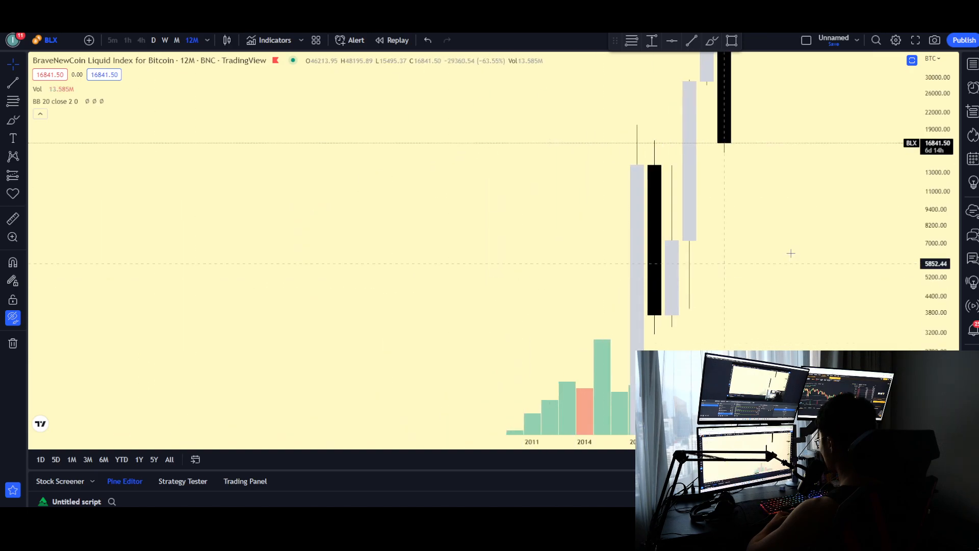
{"action": "scroll", "scroll_direction": "down", "scroll_amount": 3}
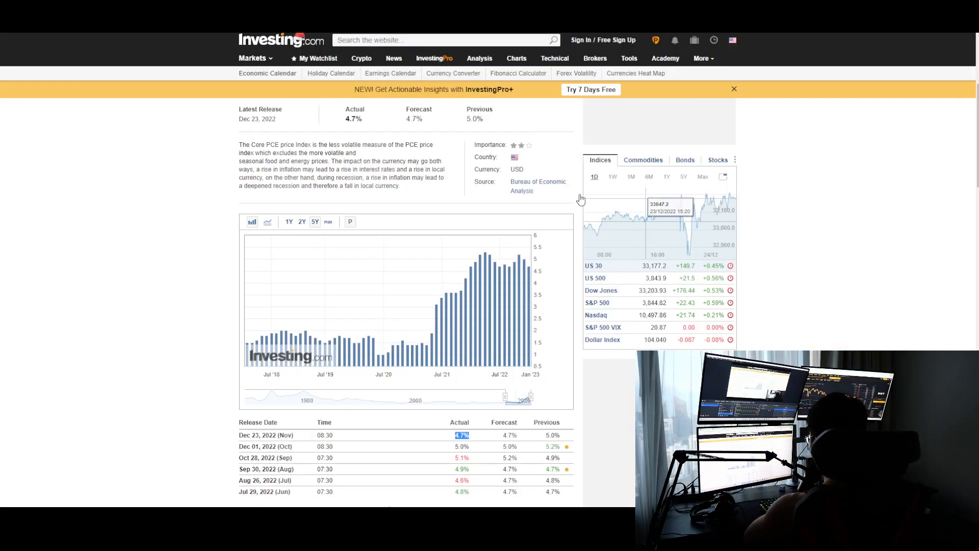
Scroll to the US Core PCE YoY chart and release history showing 4.7% actual.
{"action": "scroll", "scroll_direction": "down", "scroll_amount": 3}
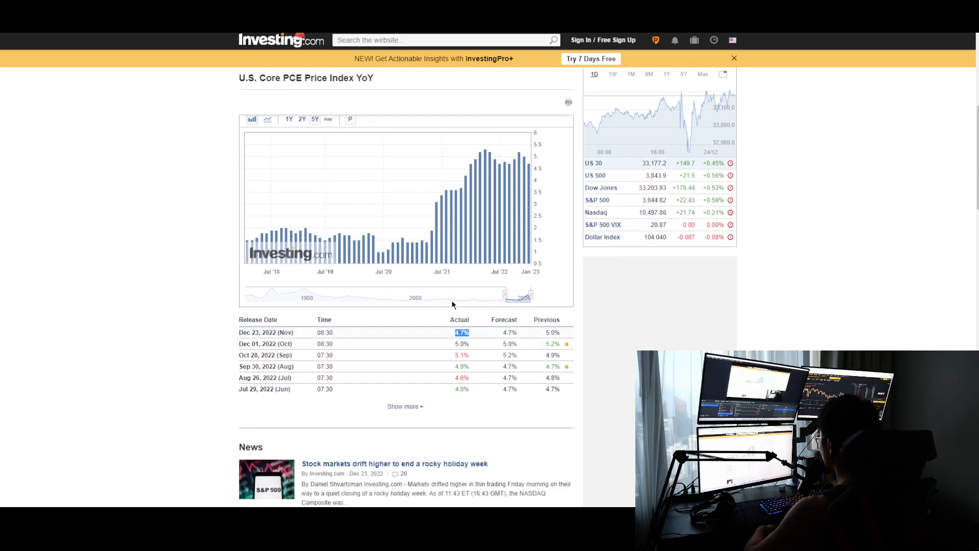
{"action": "mouse_move", "coordinate": [492, 332]}
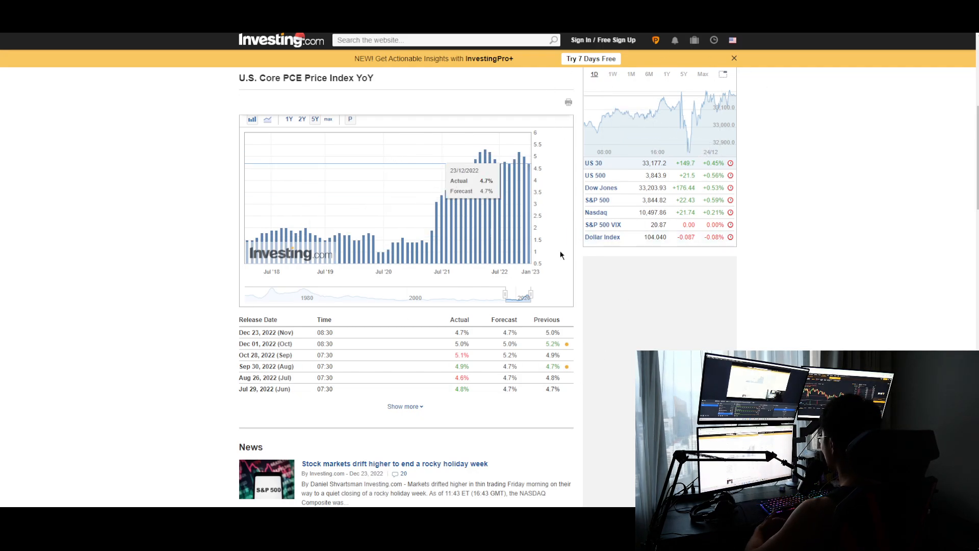
{"action": "mouse_move", "coordinate": [560, 255]}
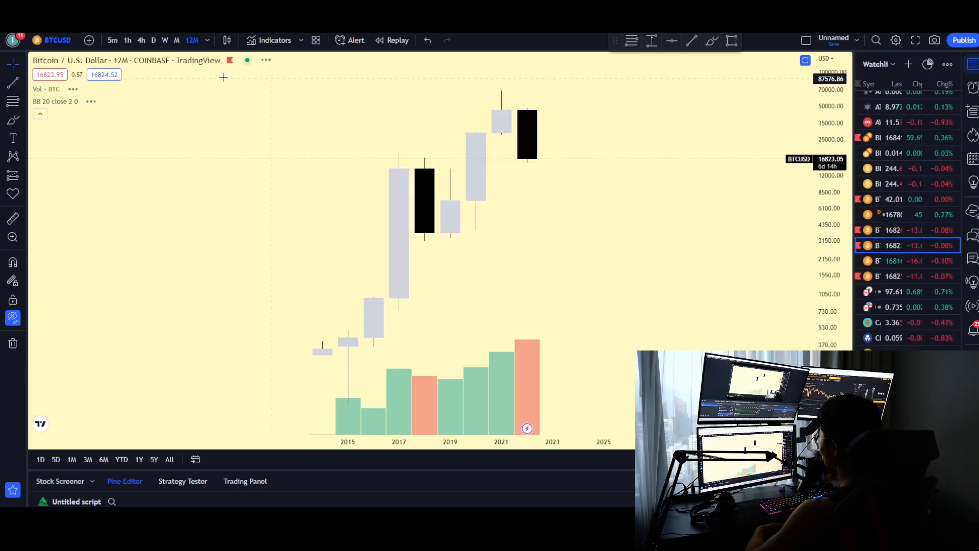
Switch the BTCUSD chart to daily candles showing the Bollinger Band squeeze.
{"action": "left_click", "coordinate": [153, 40]}
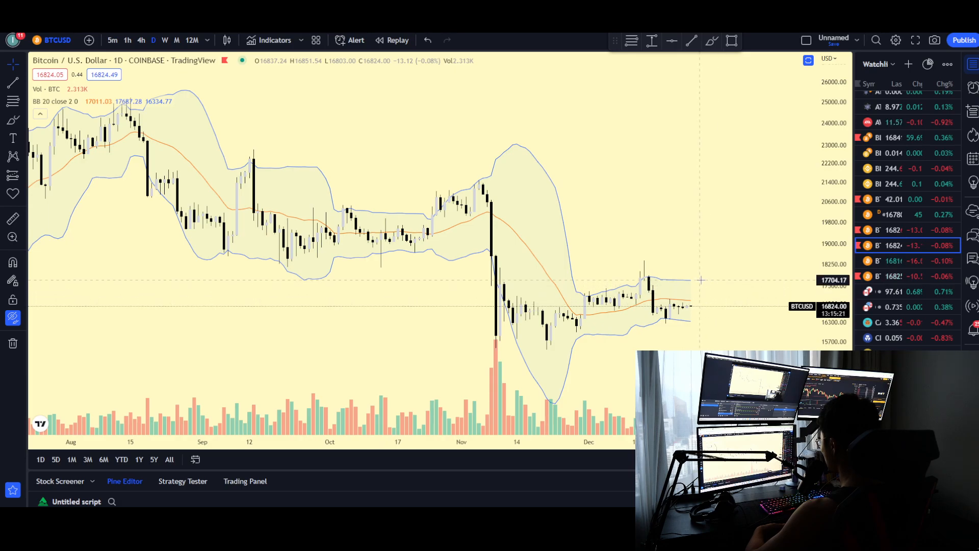
{"action": "mouse_move", "coordinate": [539, 278]}
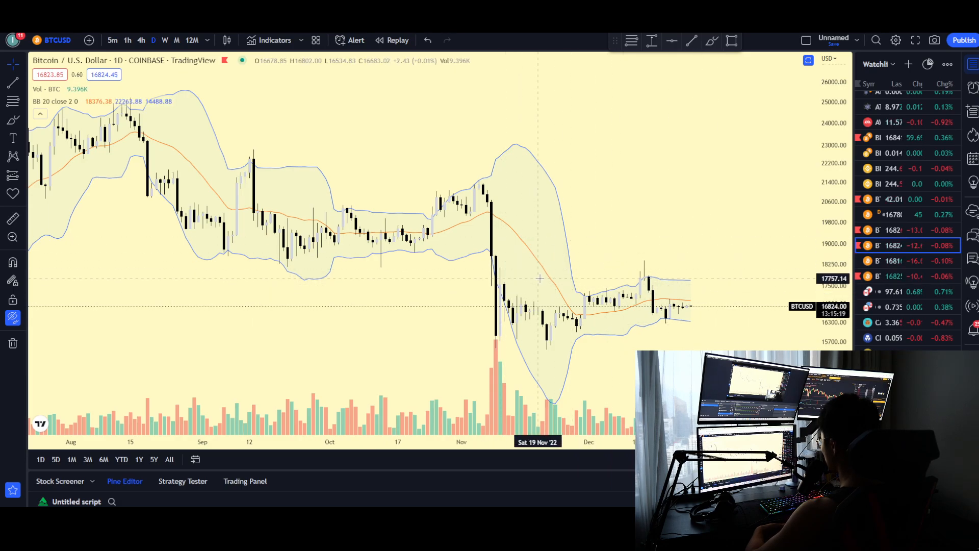
{"action": "mouse_move", "coordinate": [372, 243]}
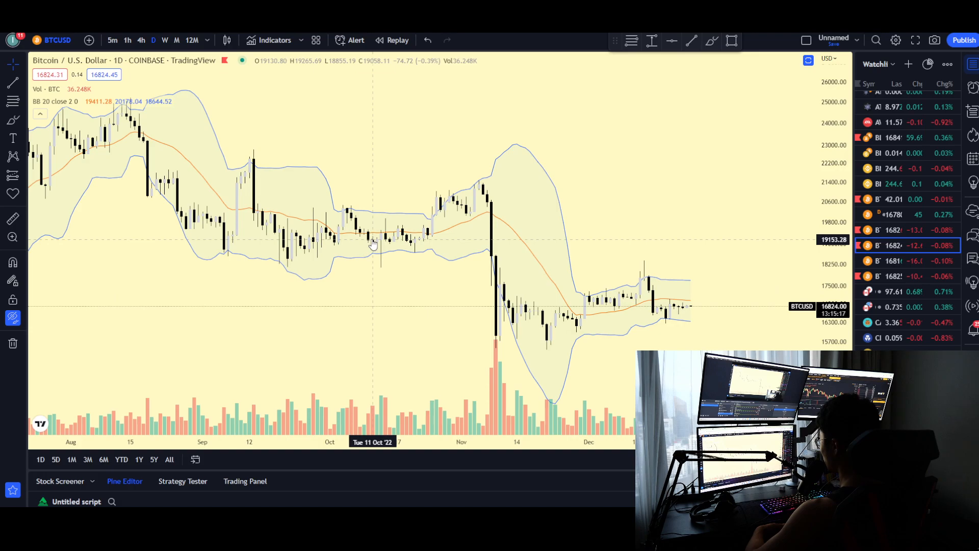
{"action": "mouse_move", "coordinate": [450, 200]}
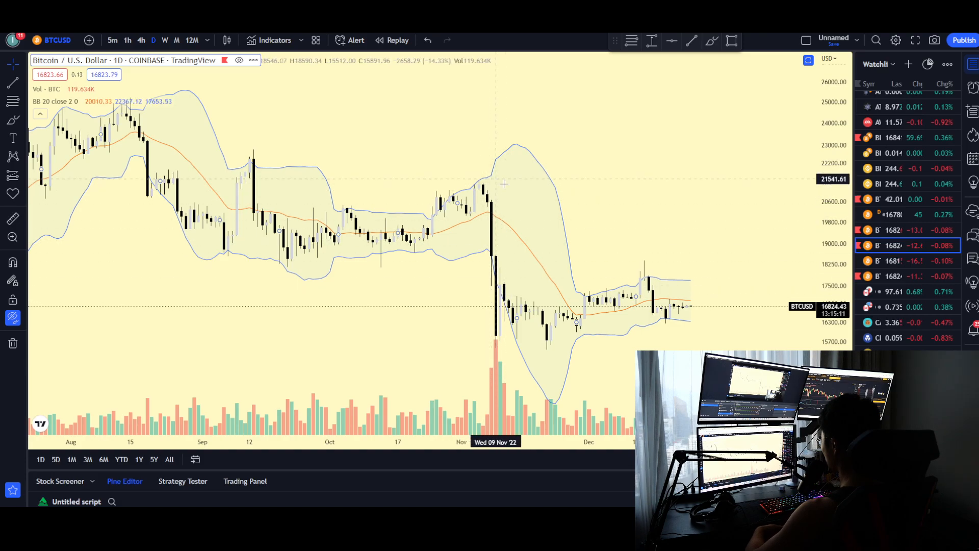
{"action": "mouse_move", "coordinate": [464, 322]}
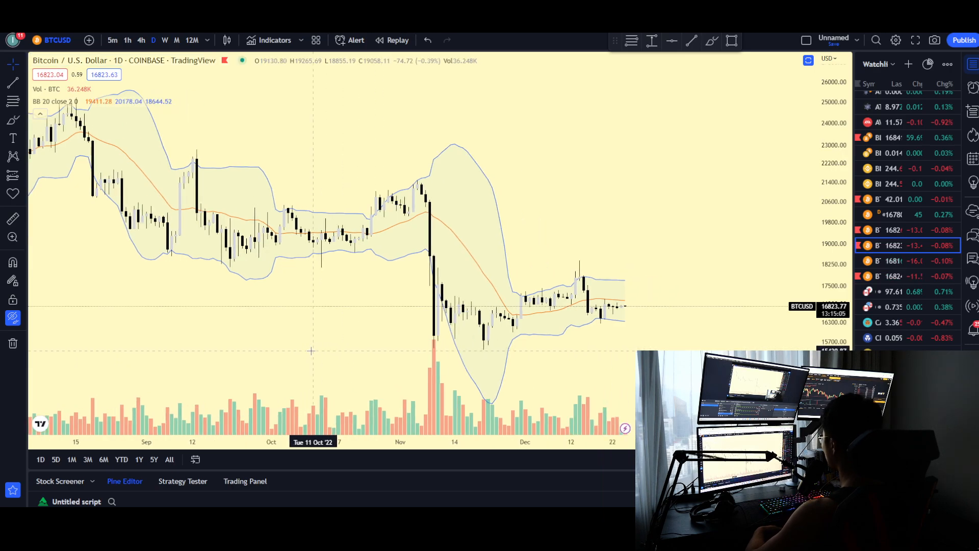
{"action": "mouse_move", "coordinate": [471, 349]}
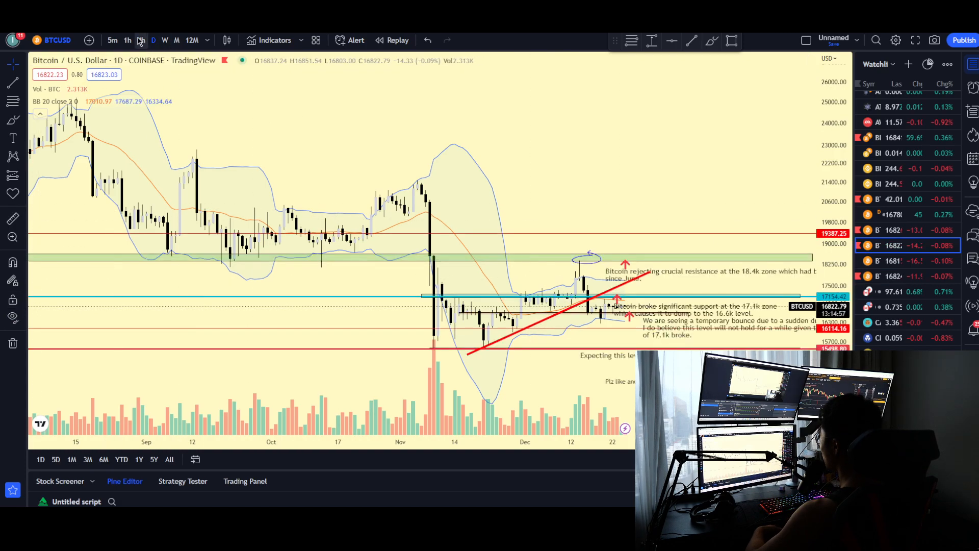
Step the Bitcoin chart through 4-hour and 1-hour candles, then back to daily.
{"action": "left_click", "coordinate": [141, 40]}
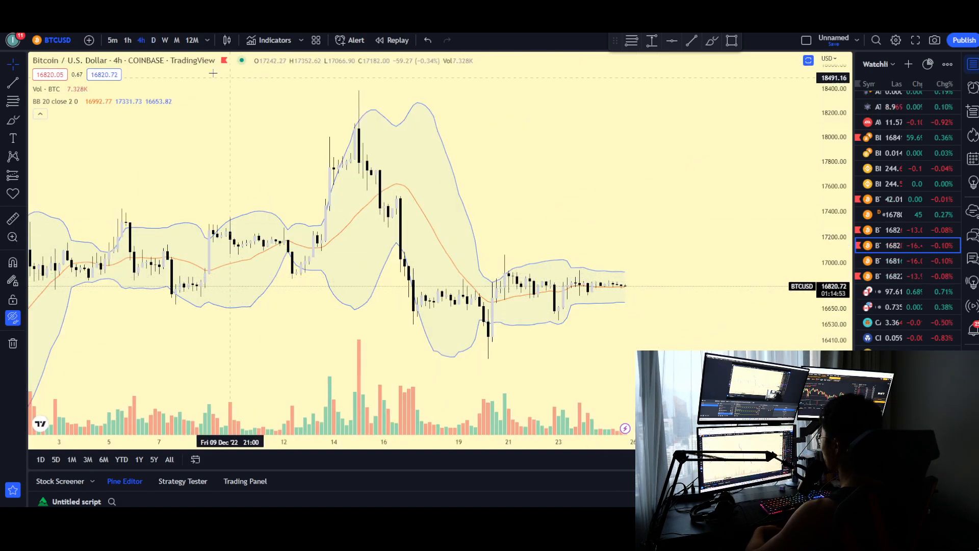
{"action": "left_click", "coordinate": [128, 40]}
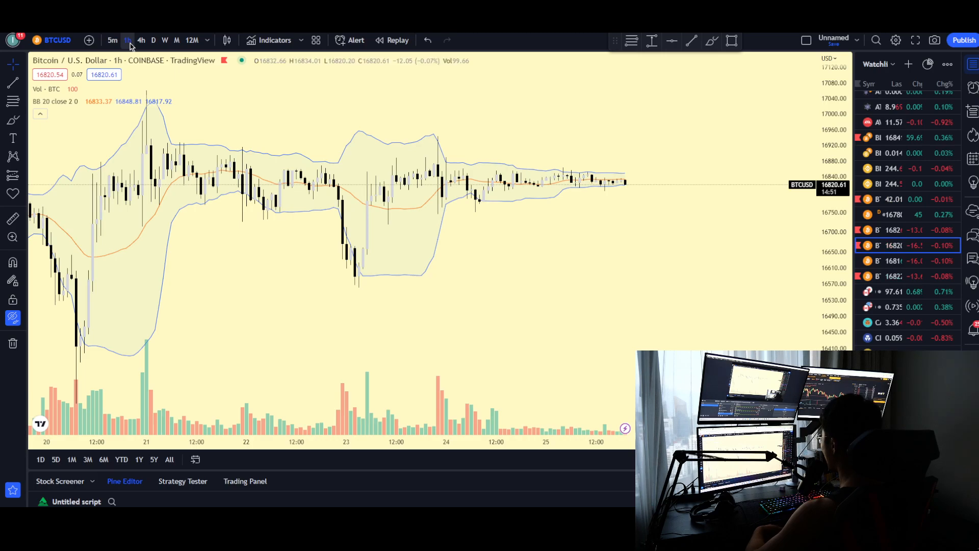
{"action": "left_click", "coordinate": [153, 40]}
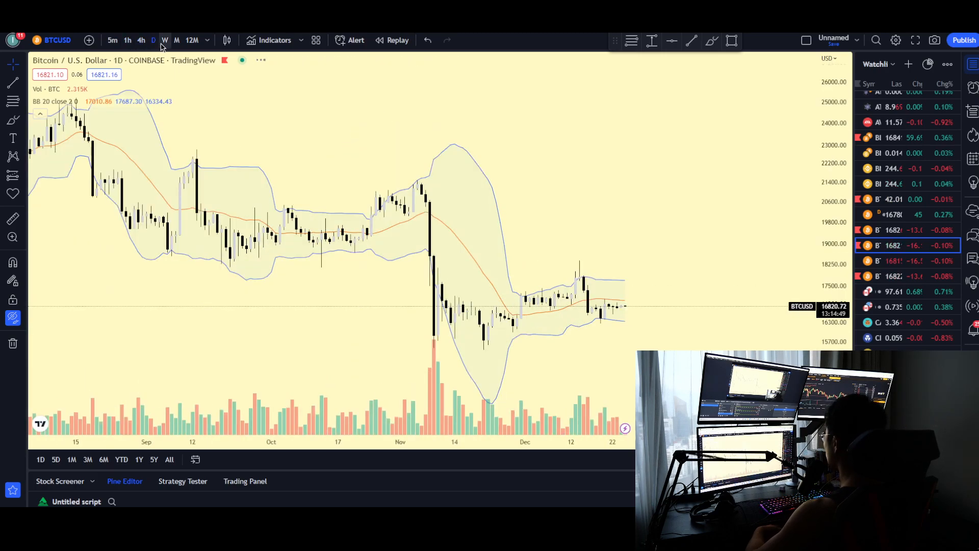
{"action": "left_click", "coordinate": [164, 39]}
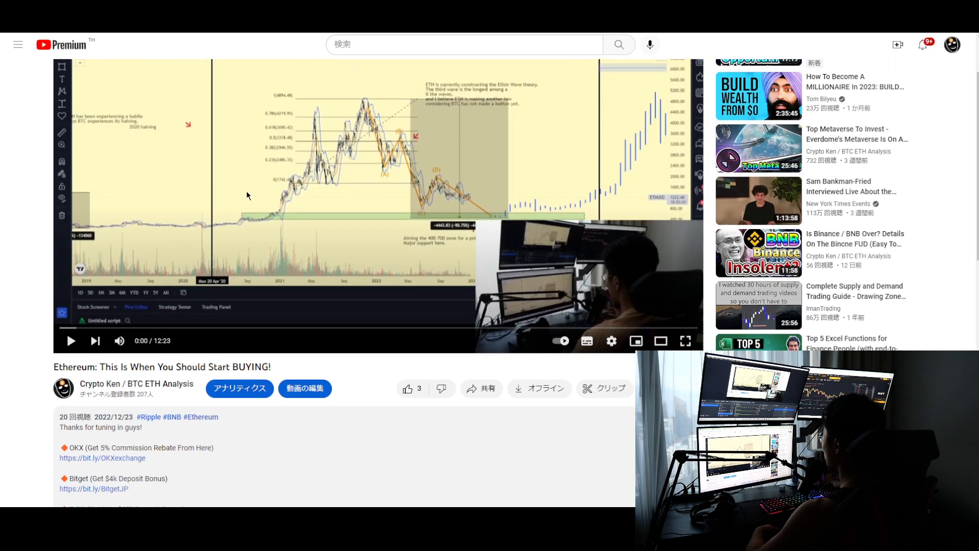
Scroll to the video description and select the OKX and Bitget bonus link lines.
{"action": "scroll", "scroll_direction": "down", "scroll_amount": 3}
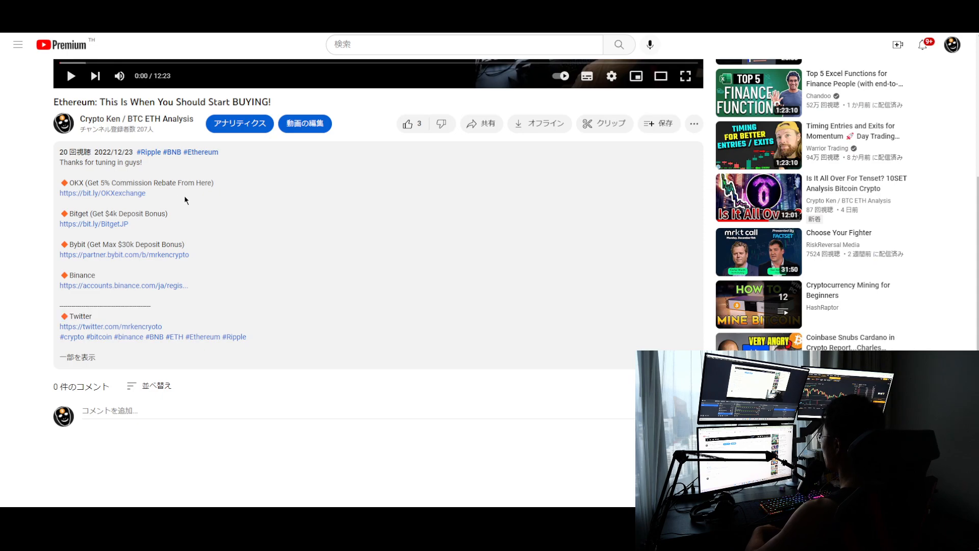
{"action": "left_click_drag", "start_coordinate": [60, 182], "coordinate": [147, 194]}
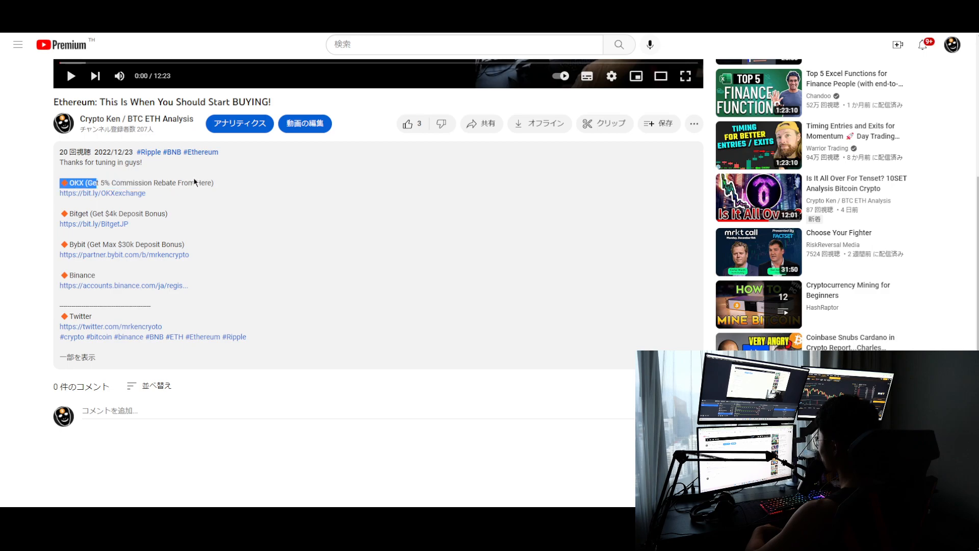
{"action": "double_click", "coordinate": [114, 214]}
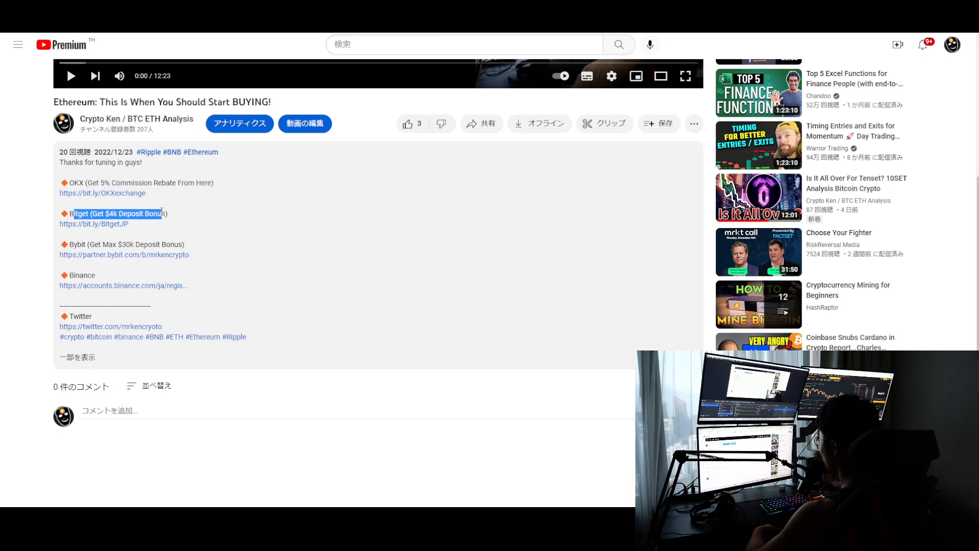